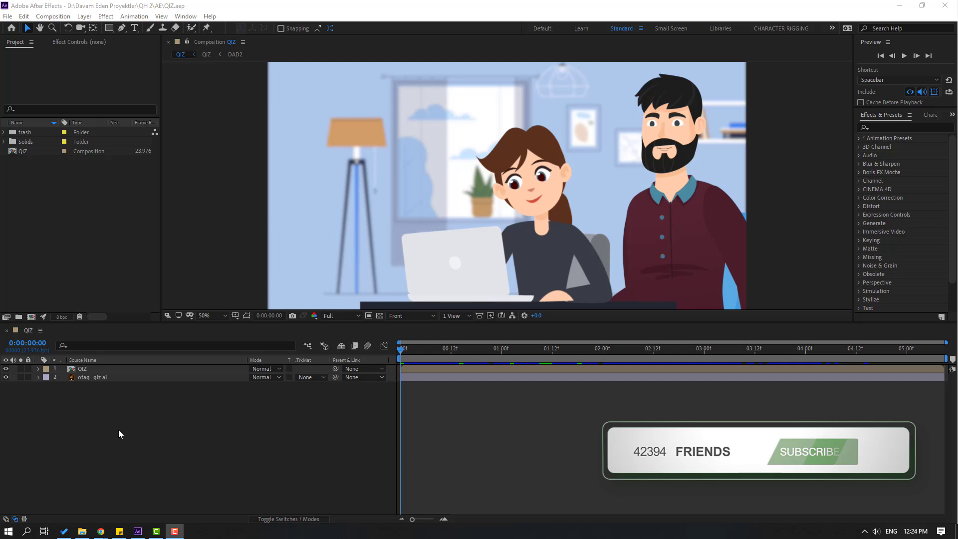
Step: Add a Null Object layer and rename it 'Fake Camera'
click(811, 451)
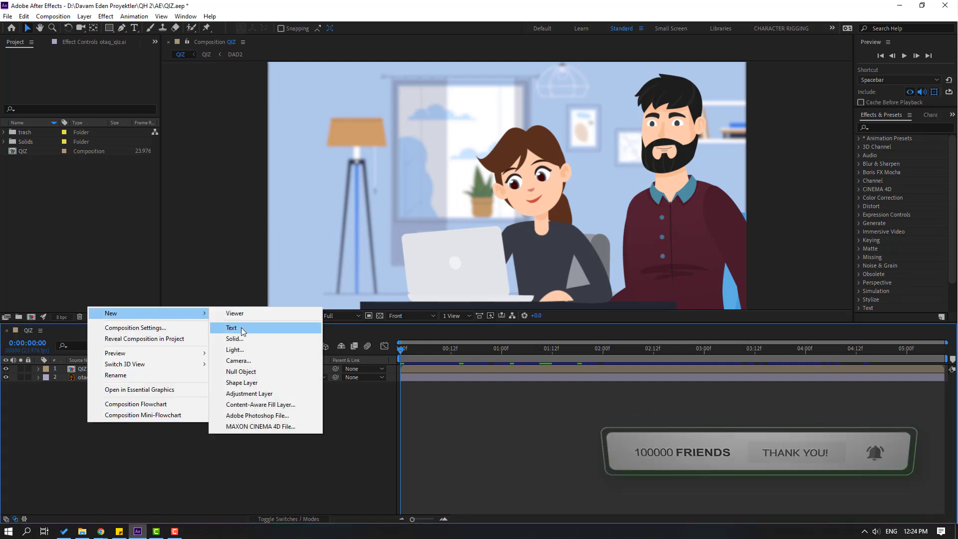
click(240, 371)
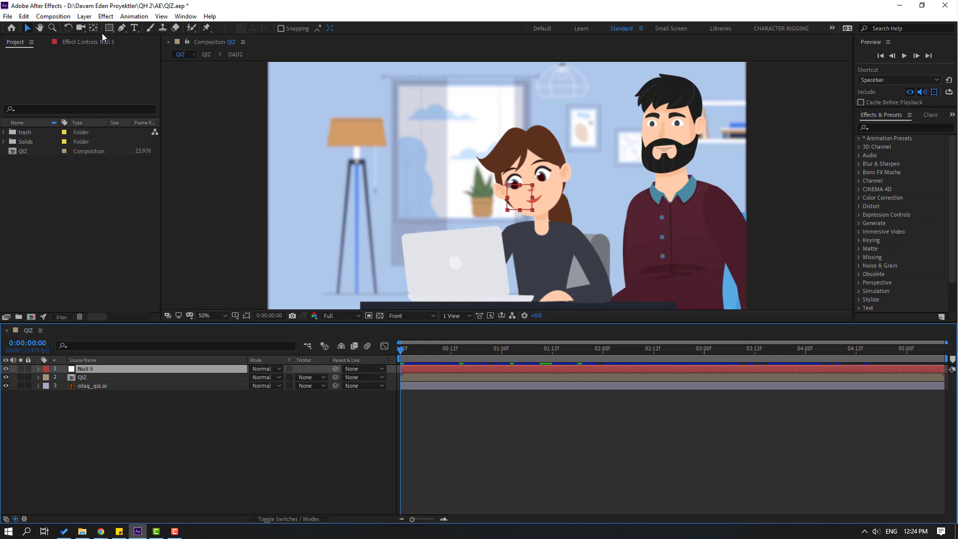
mouse_move(94, 28)
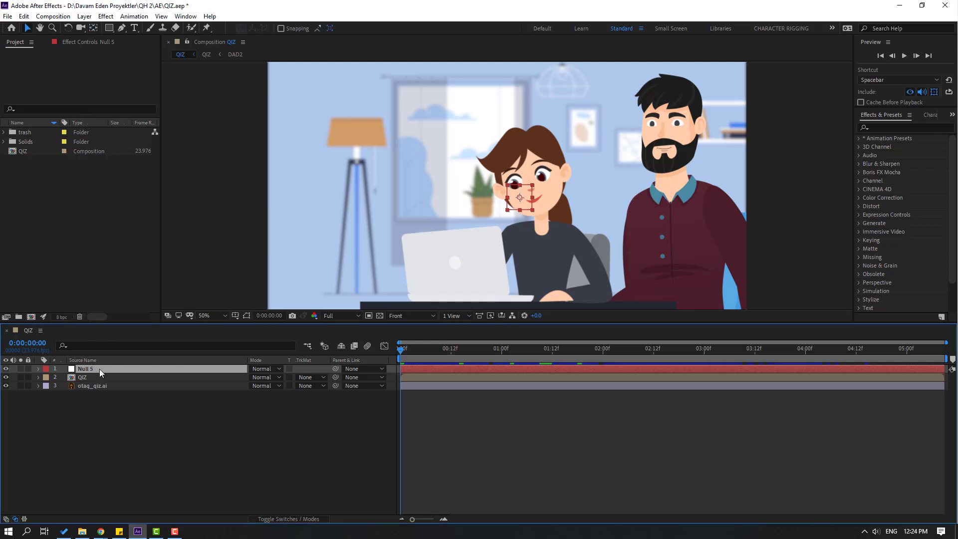
text(Fake Camera)
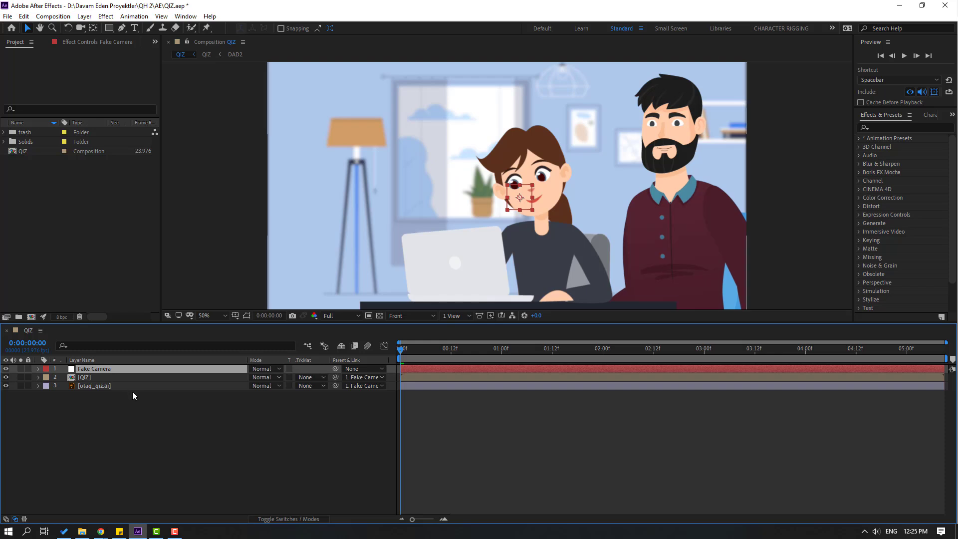
Step: Select the Fake Camera null to begin its Position and Scale keyframes
click(37, 368)
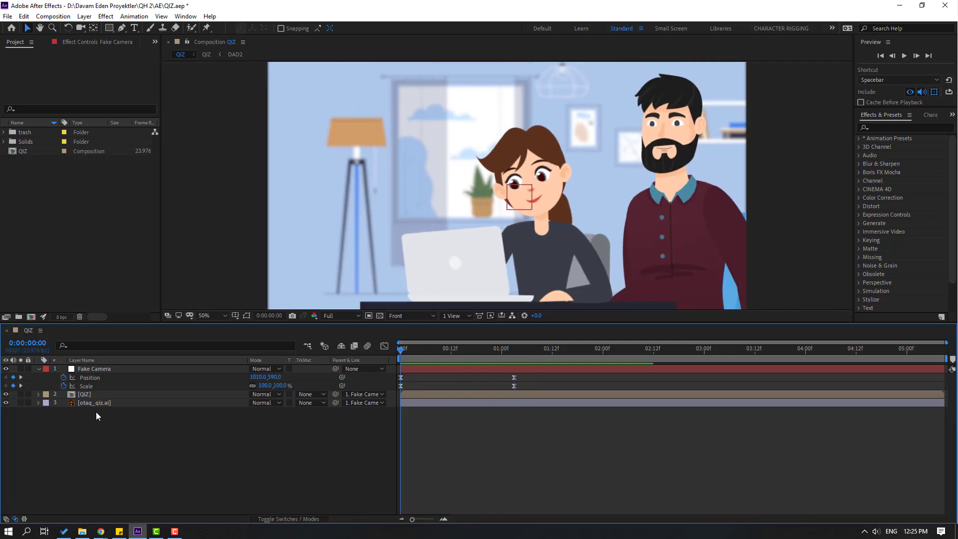
Step: Select the otaq_qiz.ai layer and open the nested QIZ composition
click(94, 402)
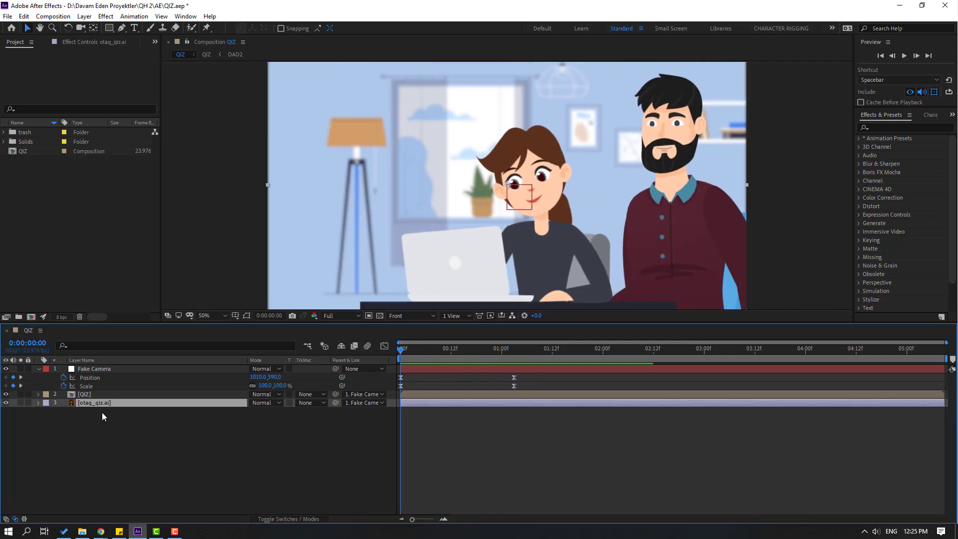
click(37, 402)
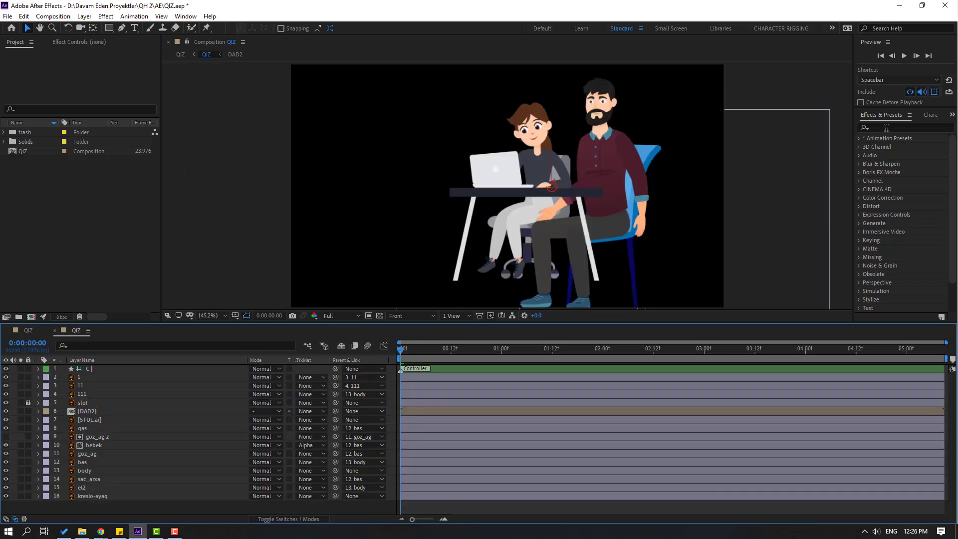
Step: Find Gaussian Blur via 'gau' in Effects & Presets and apply it to the background
text(g)
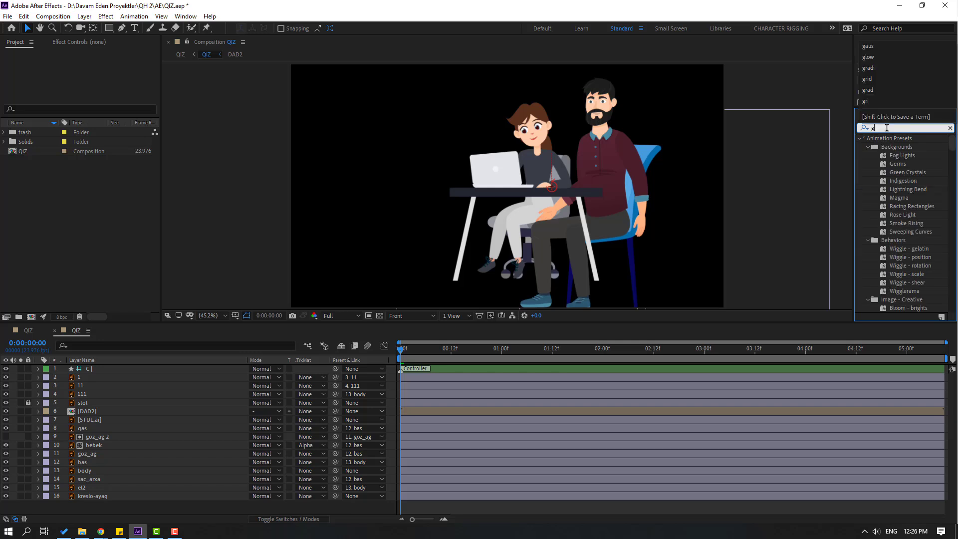
text(gau)
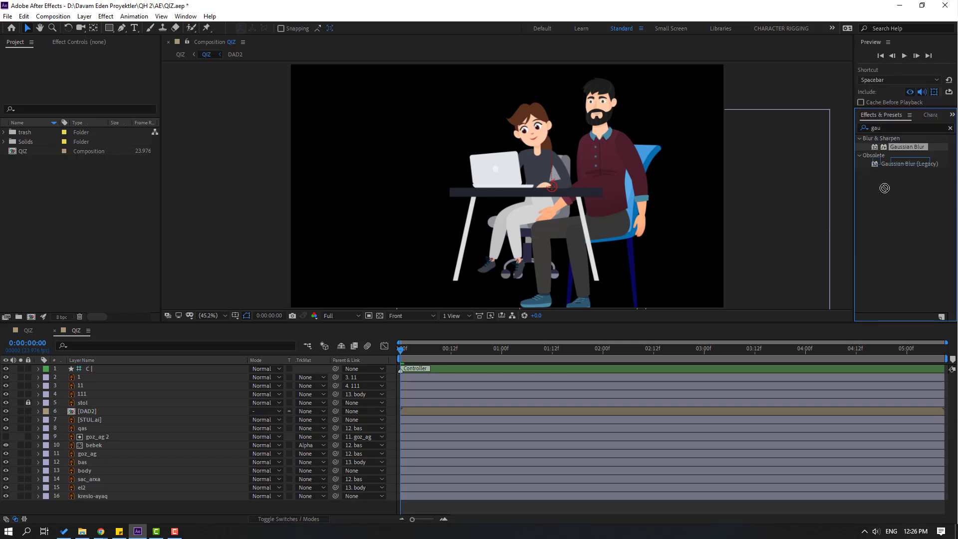
double_click(86, 411)
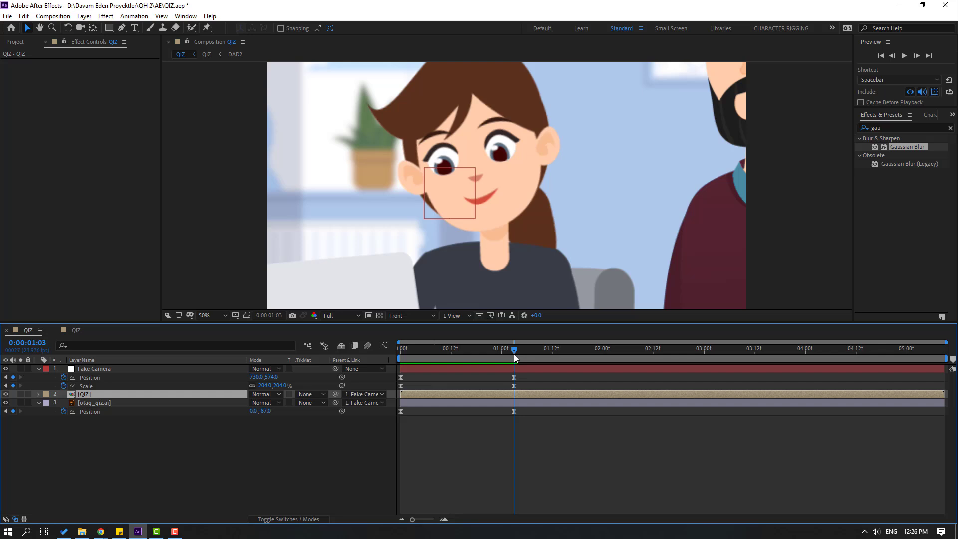
click(234, 54)
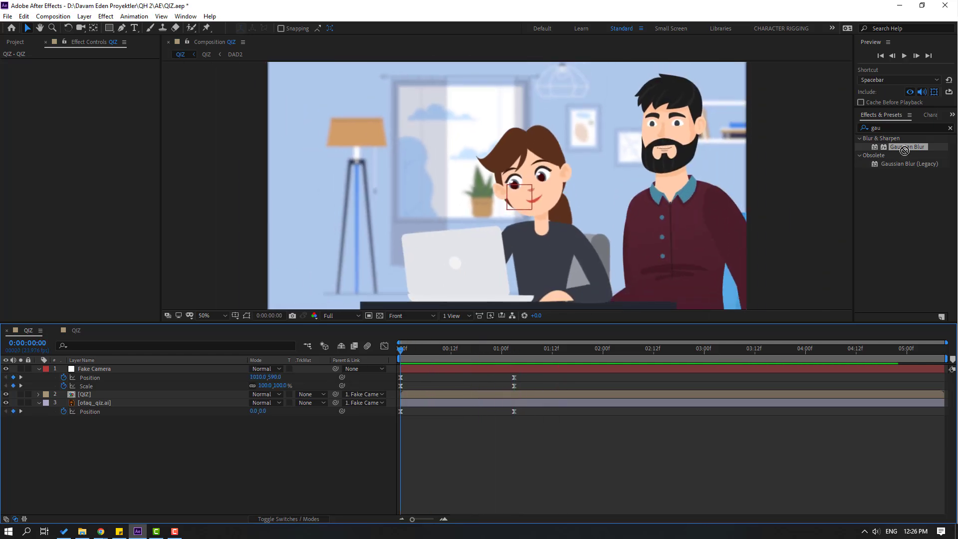
Step: Add a third Gaussian Blur to otaq_qiz.ai with Blurriness keyframed 0 to about 29, and preview
click(95, 402)
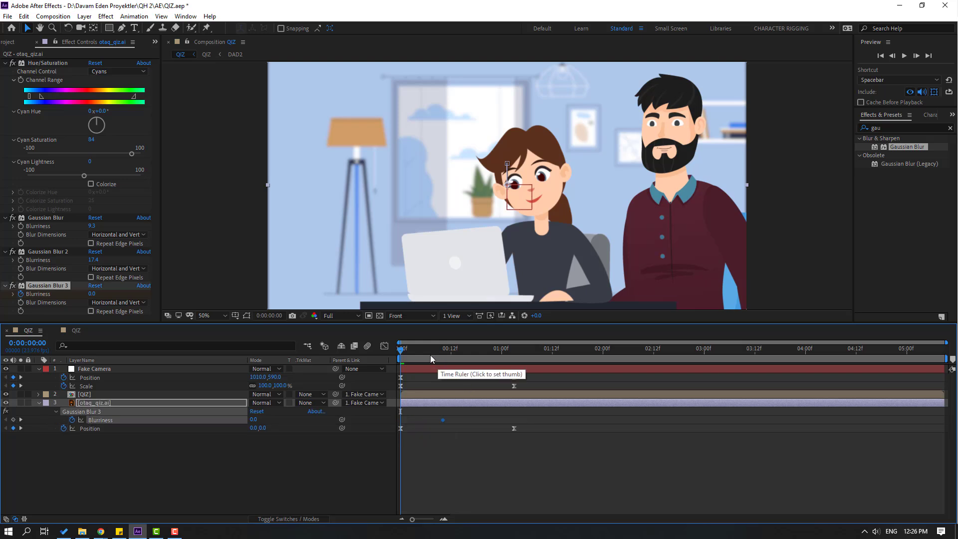
drag(401, 350, 513, 349)
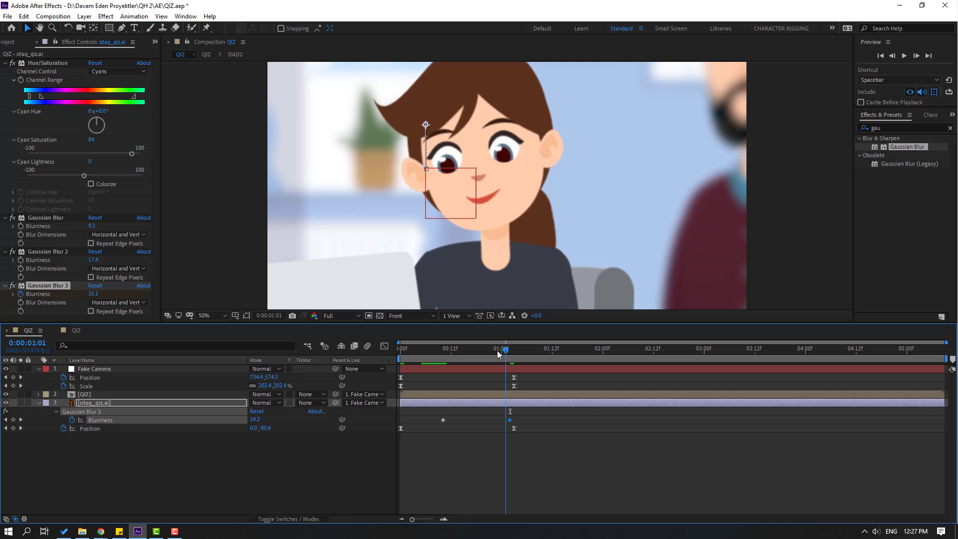
click(438, 348)
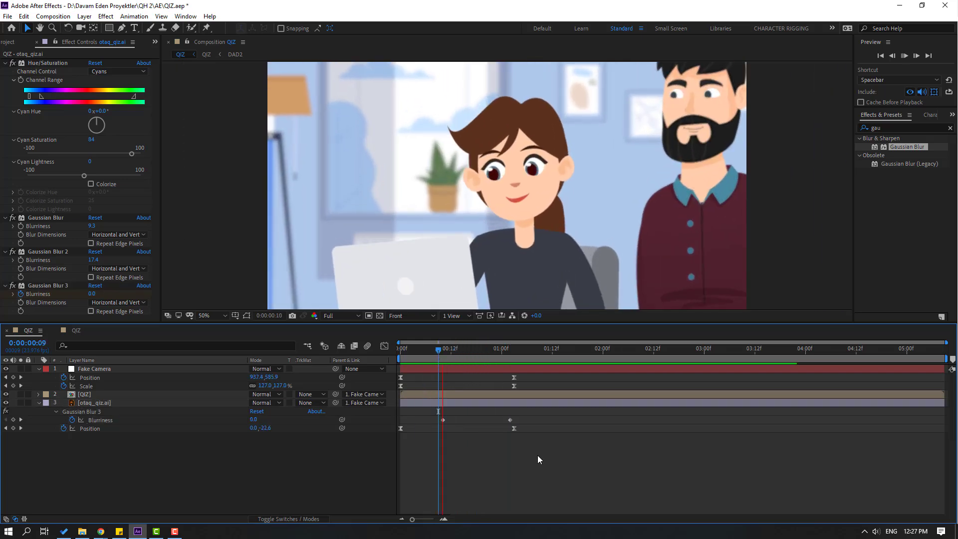